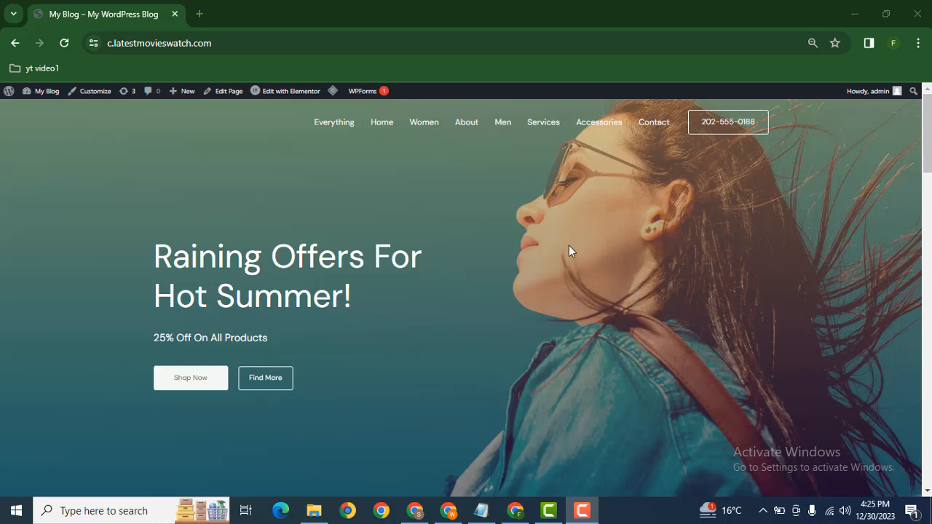
{"action": "mouse_move", "coordinate": [317, 378]}
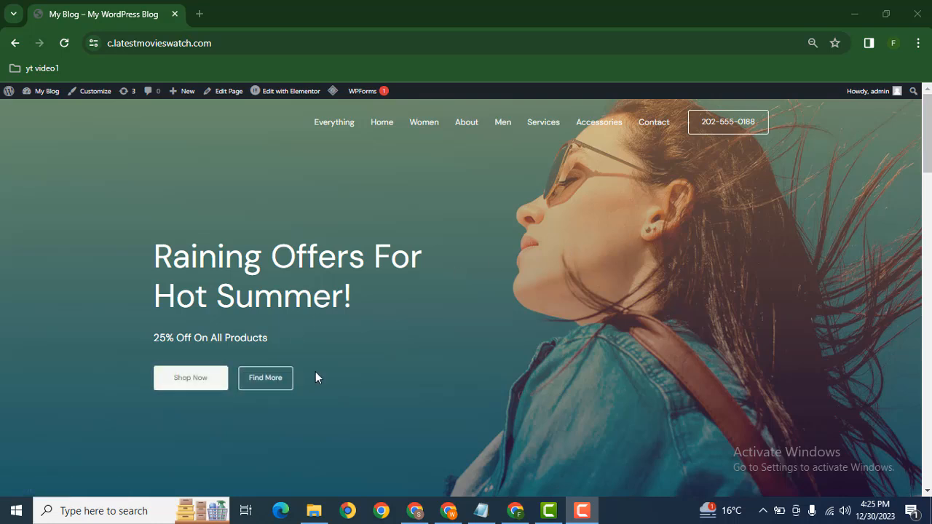
Open the Home page in the Elementor editor from the admin bar
{"action": "left_click", "coordinate": [291, 91]}
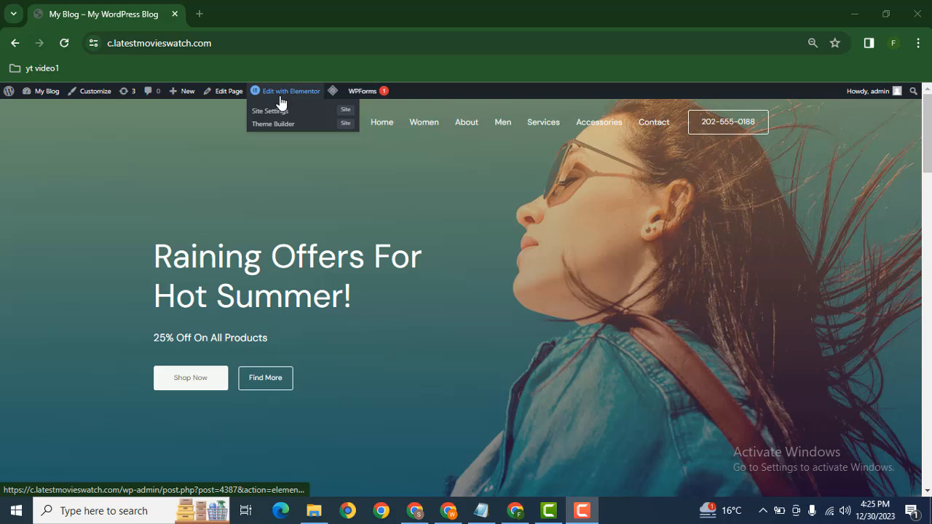
{"action": "left_click", "coordinate": [290, 91]}
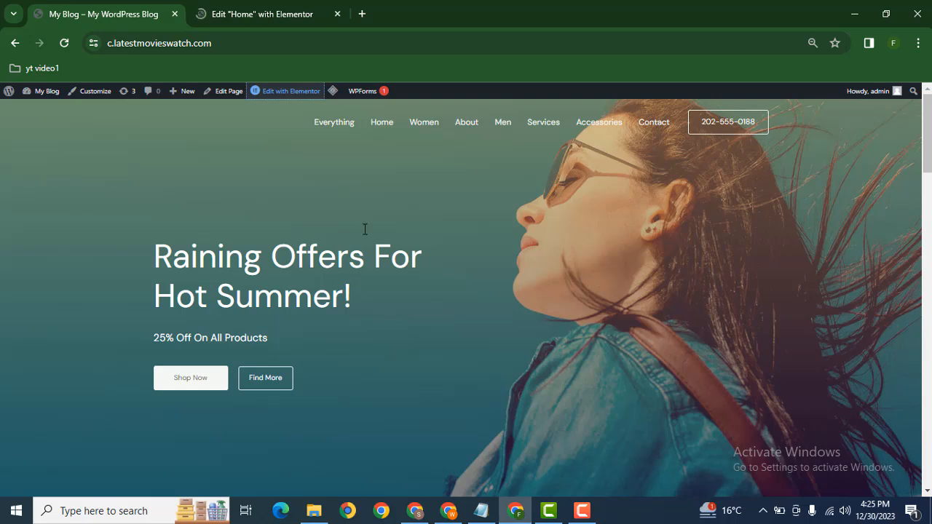
Drag a Button widget into the empty section below the hero banner
{"action": "left_click", "coordinate": [258, 14]}
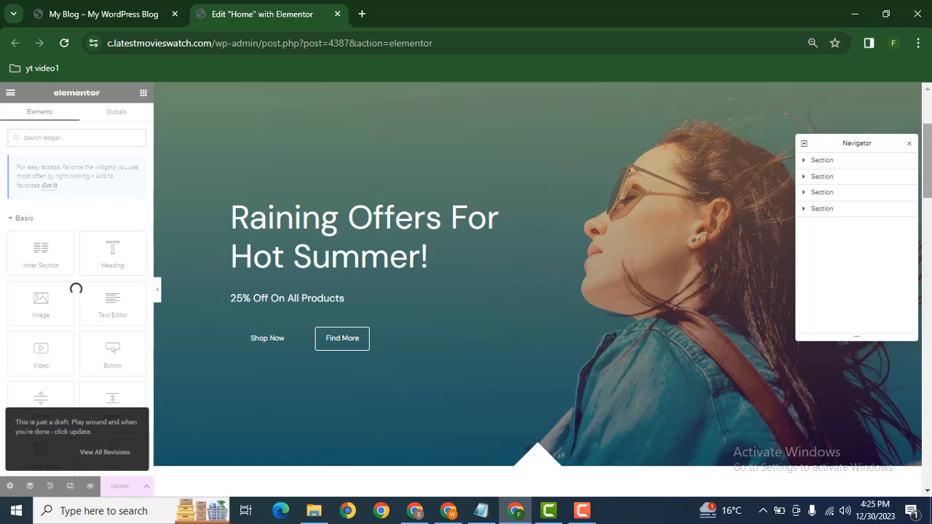
{"action": "scroll", "scroll_direction": "down", "scroll_amount": 3}
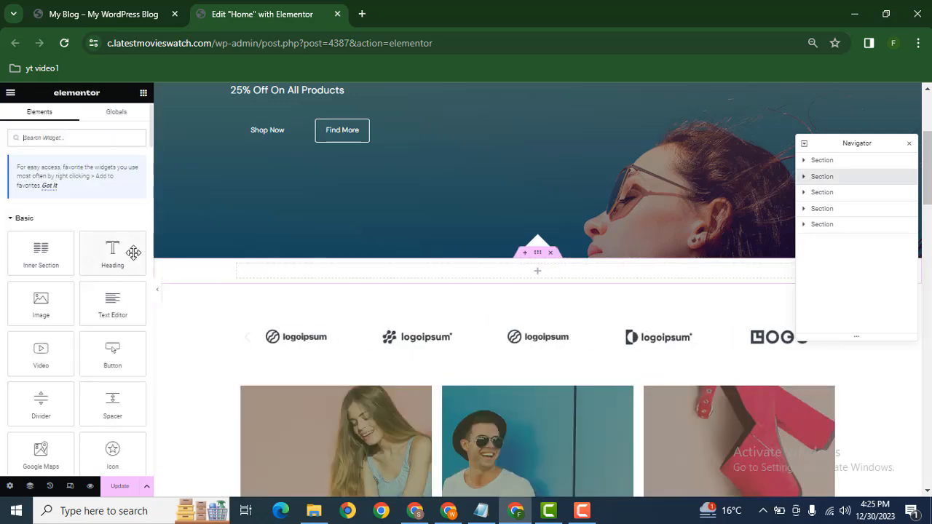
{"action": "left_click_drag", "start_coordinate": [113, 353], "coordinate": [481, 280]}
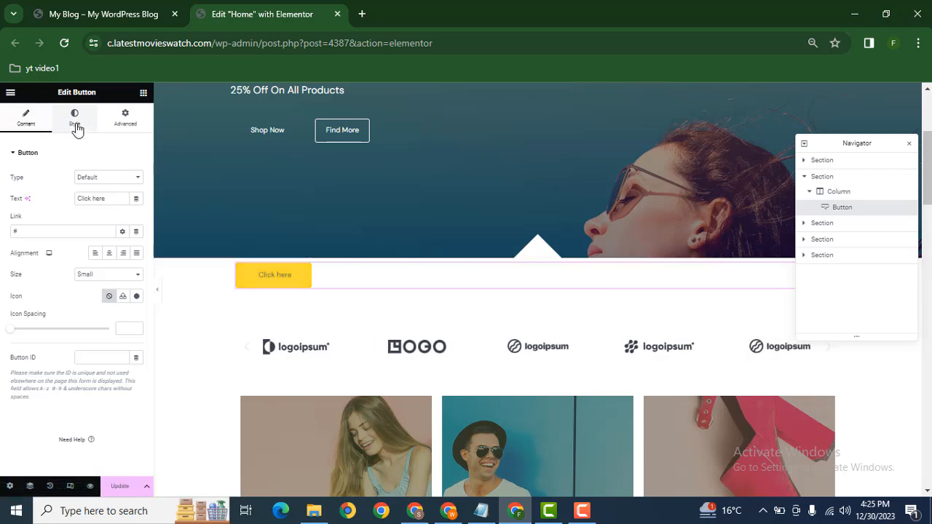
Open the Click here button's Style settings to set its border radius
{"action": "left_click", "coordinate": [75, 117]}
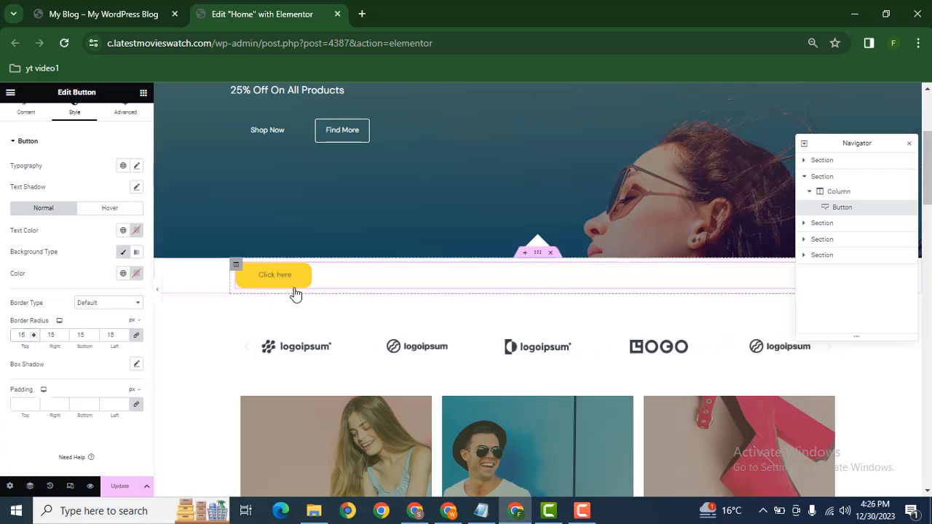
{"action": "mouse_move", "coordinate": [261, 279]}
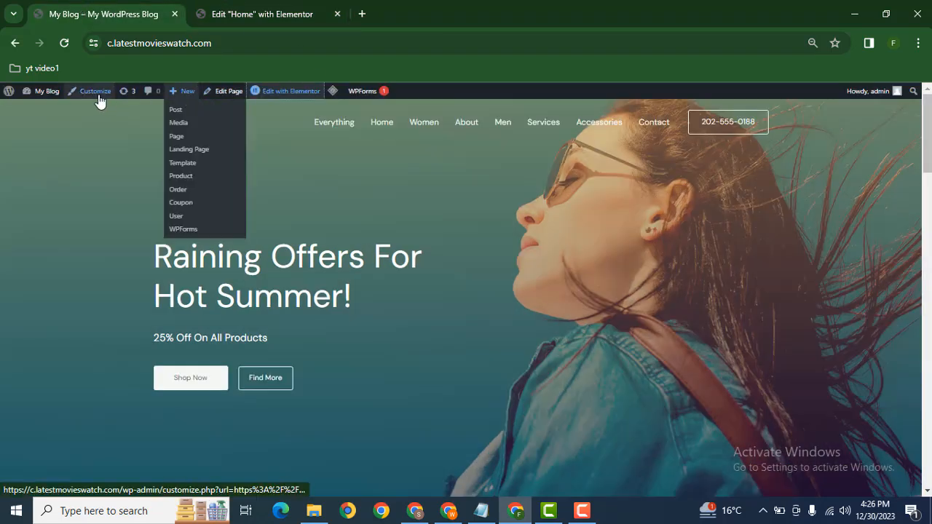
Open Astra's Global Buttons settings and select the 4 px top border radius field
{"action": "left_click", "coordinate": [95, 90]}
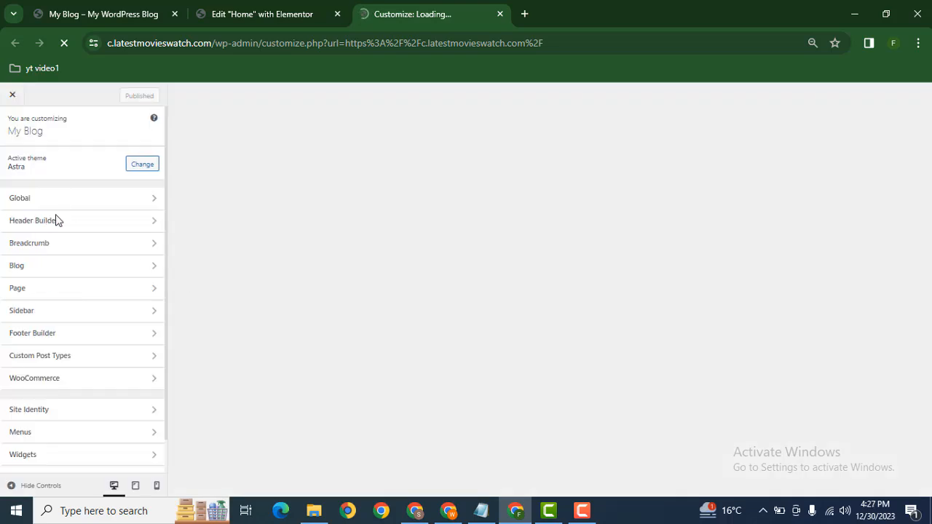
{"action": "mouse_move", "coordinate": [45, 201]}
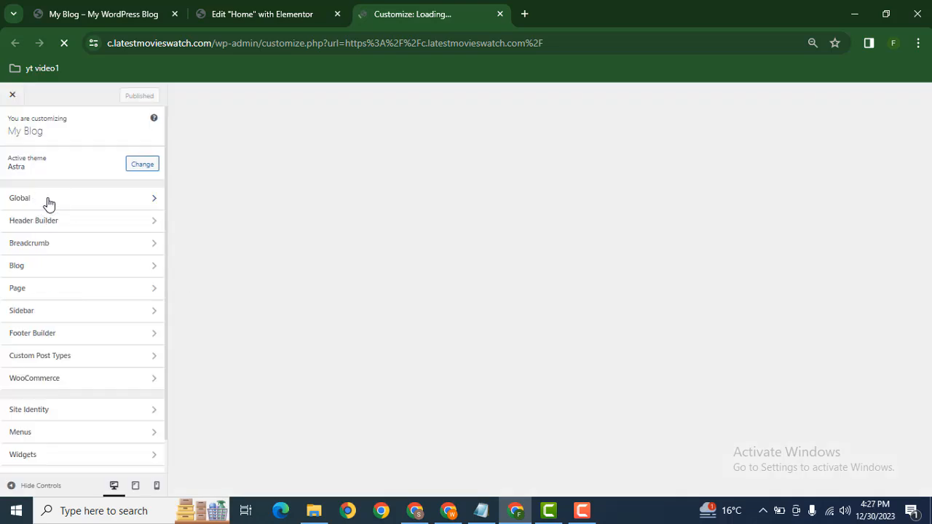
{"action": "left_click", "coordinate": [22, 198]}
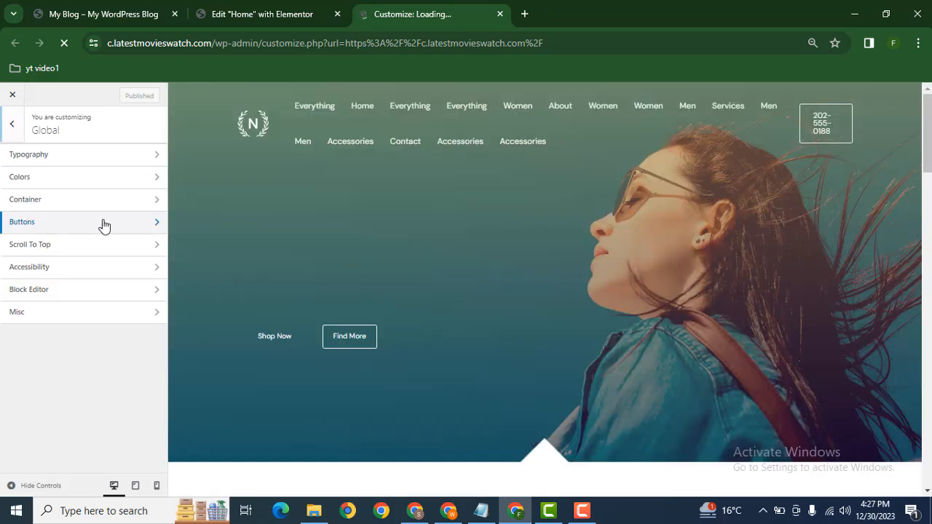
{"action": "left_click", "coordinate": [22, 222]}
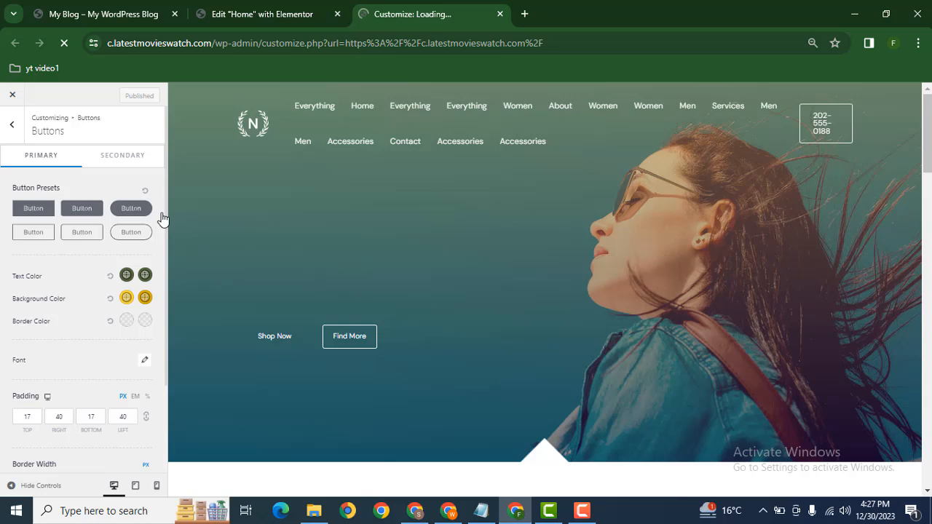
{"action": "mouse_move", "coordinate": [165, 235]}
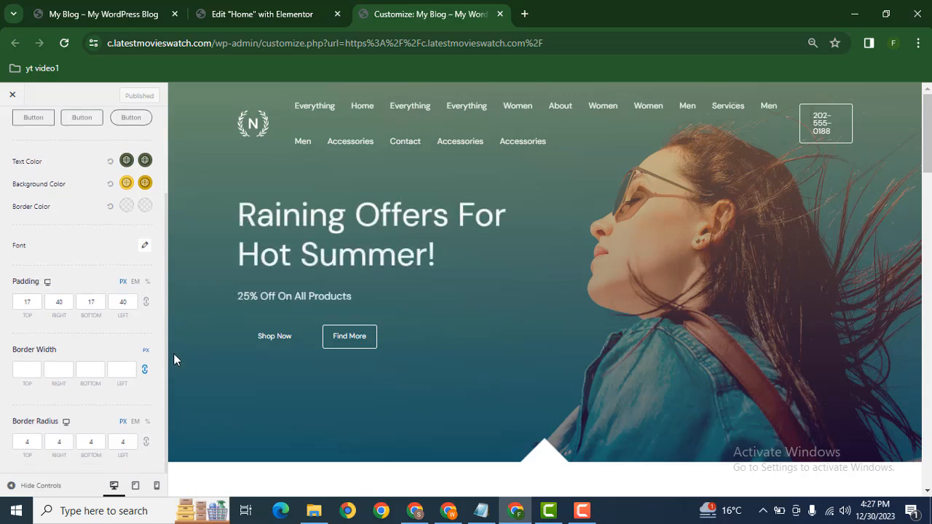
{"action": "left_click", "coordinate": [27, 442]}
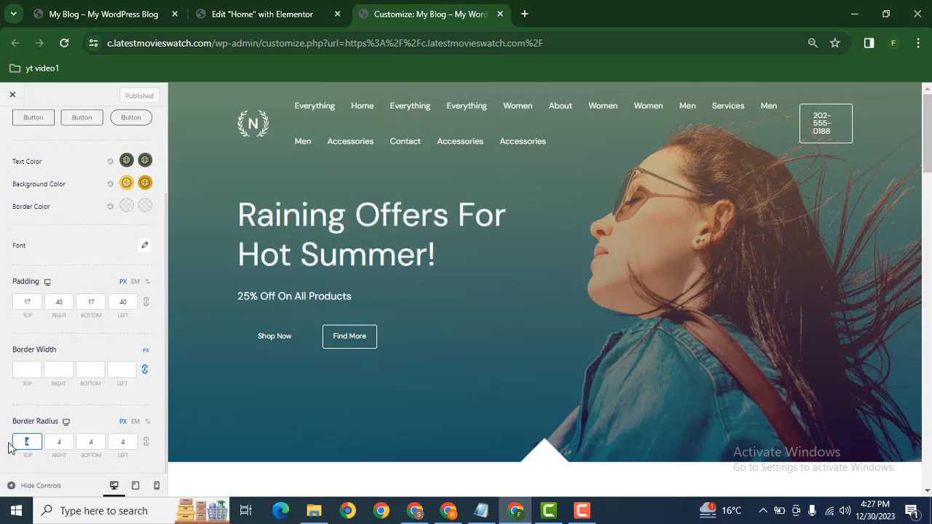